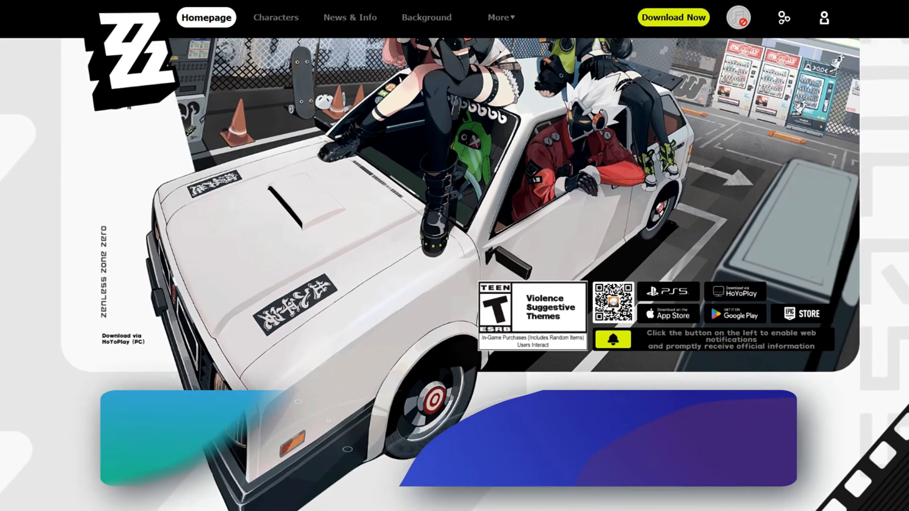
# Step: Scroll down through the Zenless Zone Zero website page
pyautogui.scroll(-3)
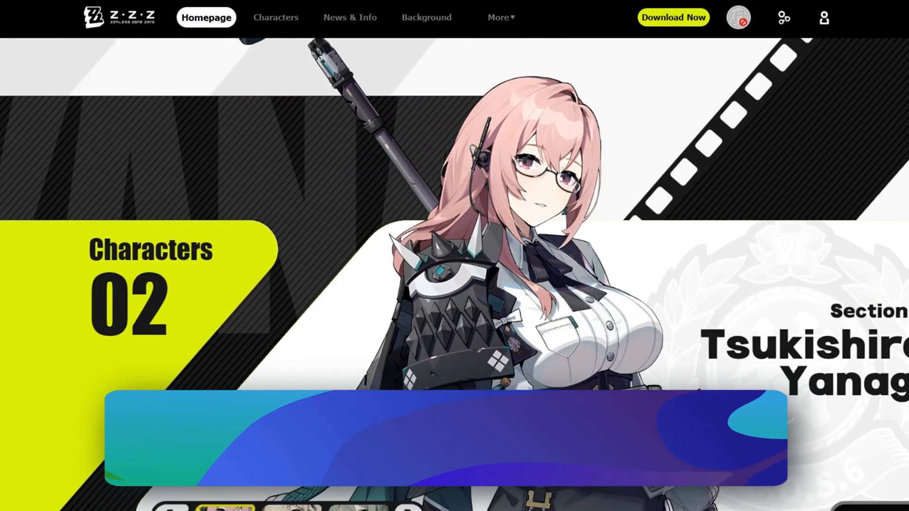
pyautogui.scroll(-3)
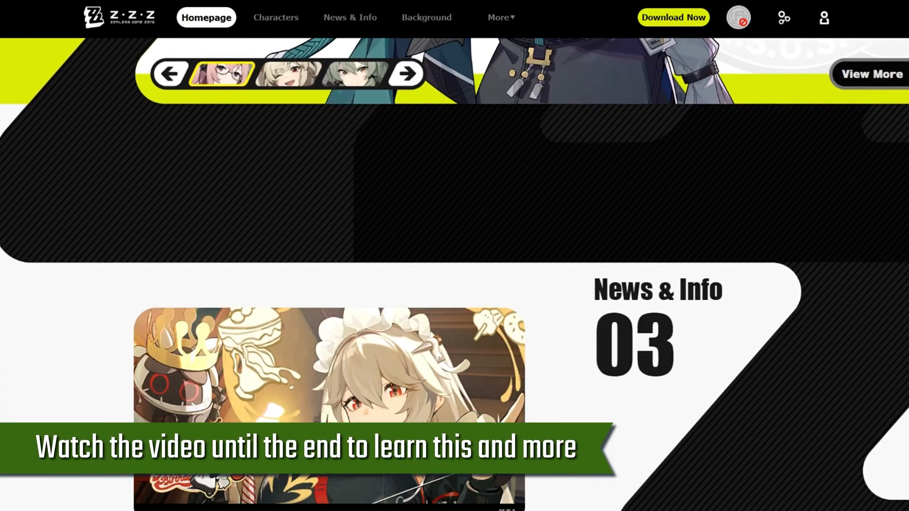
pyautogui.scroll(-3)
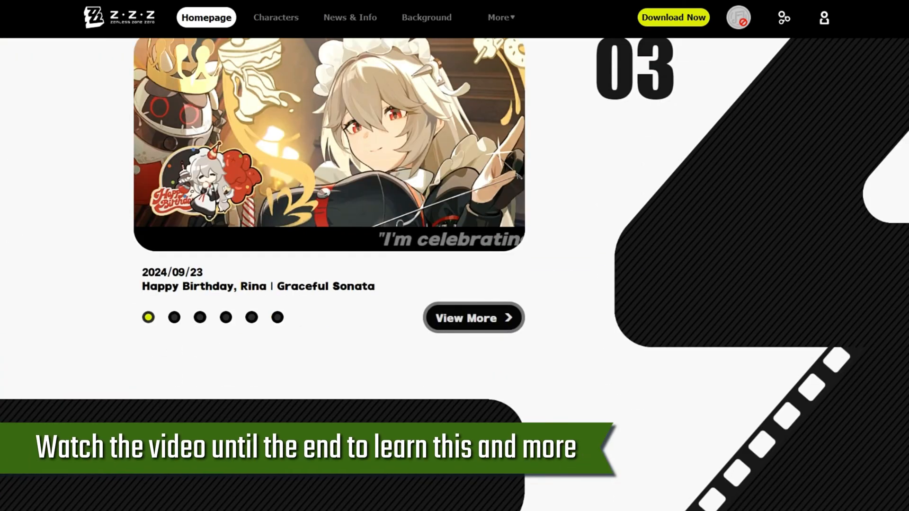
pyautogui.scroll(-3)
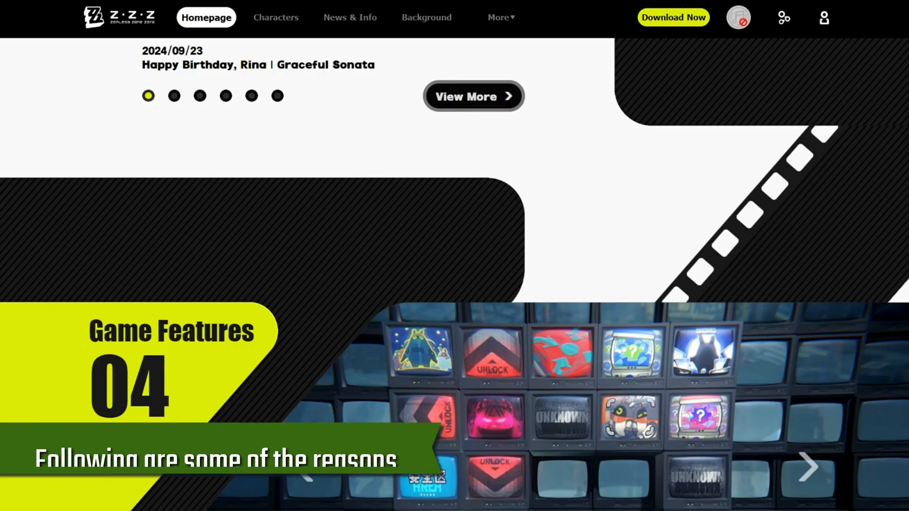
pyautogui.scroll(-3)
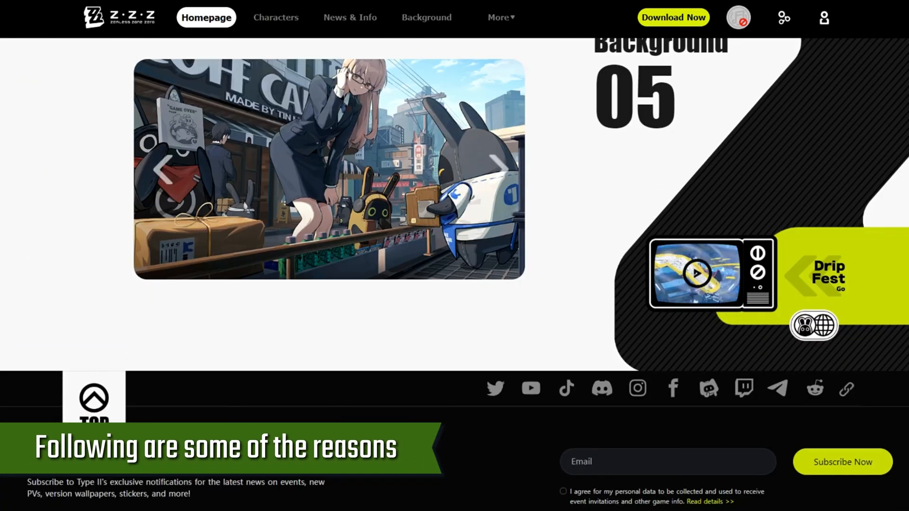
pyautogui.scroll(-3)
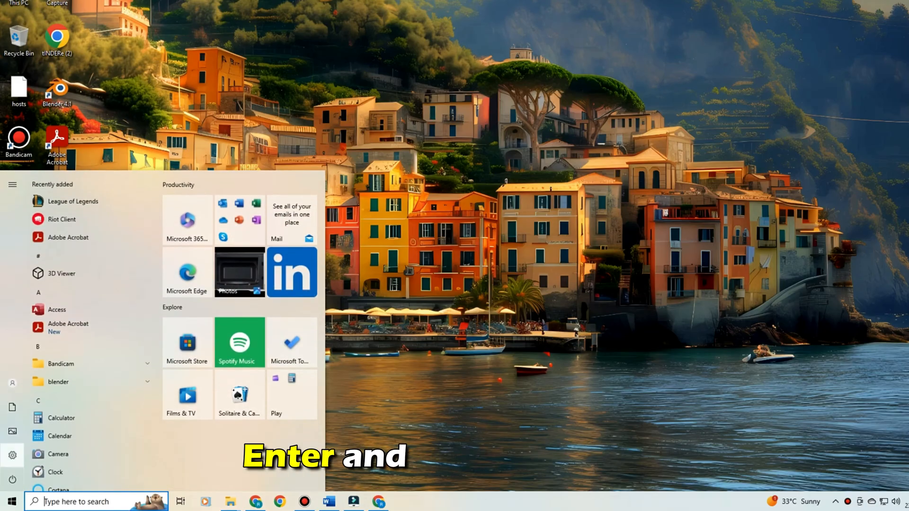
# Step: Go from the Settings gear through Update & Security to the Windows Update pending-updates list
pyautogui.click(12, 454)
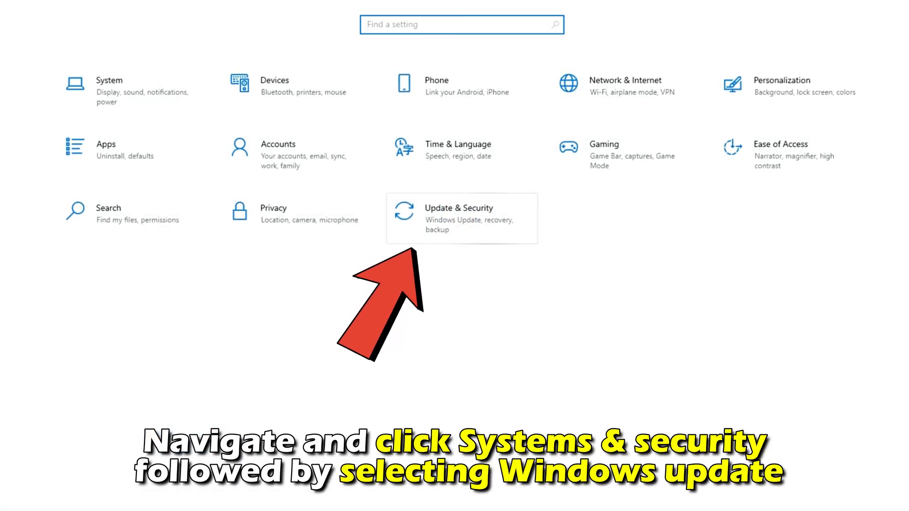
pyautogui.click(461, 217)
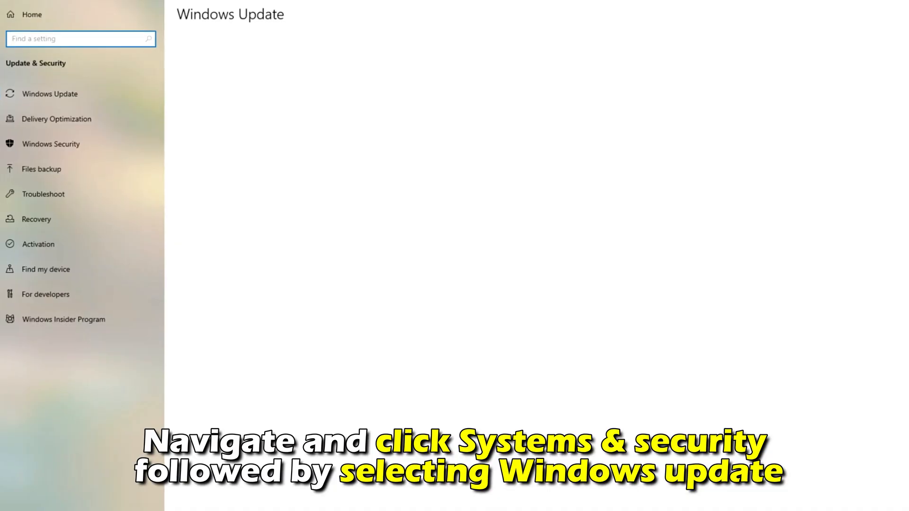
pyautogui.click(49, 93)
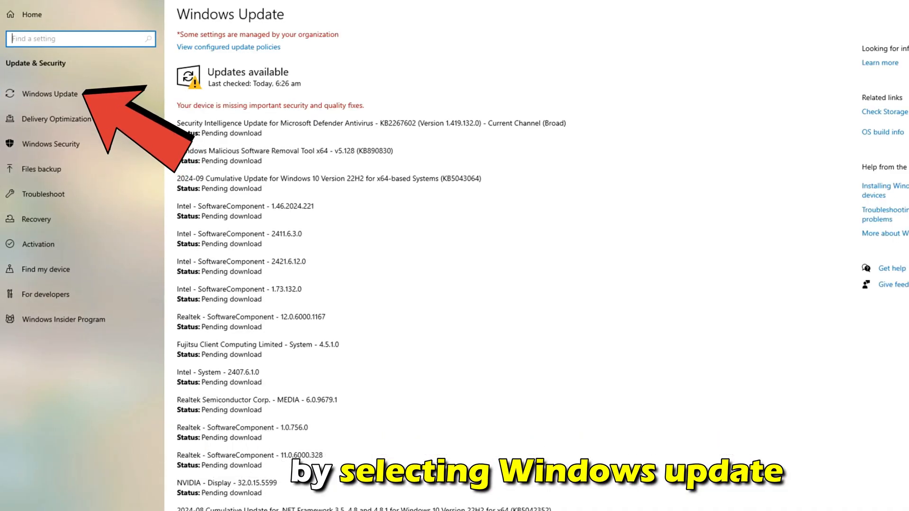